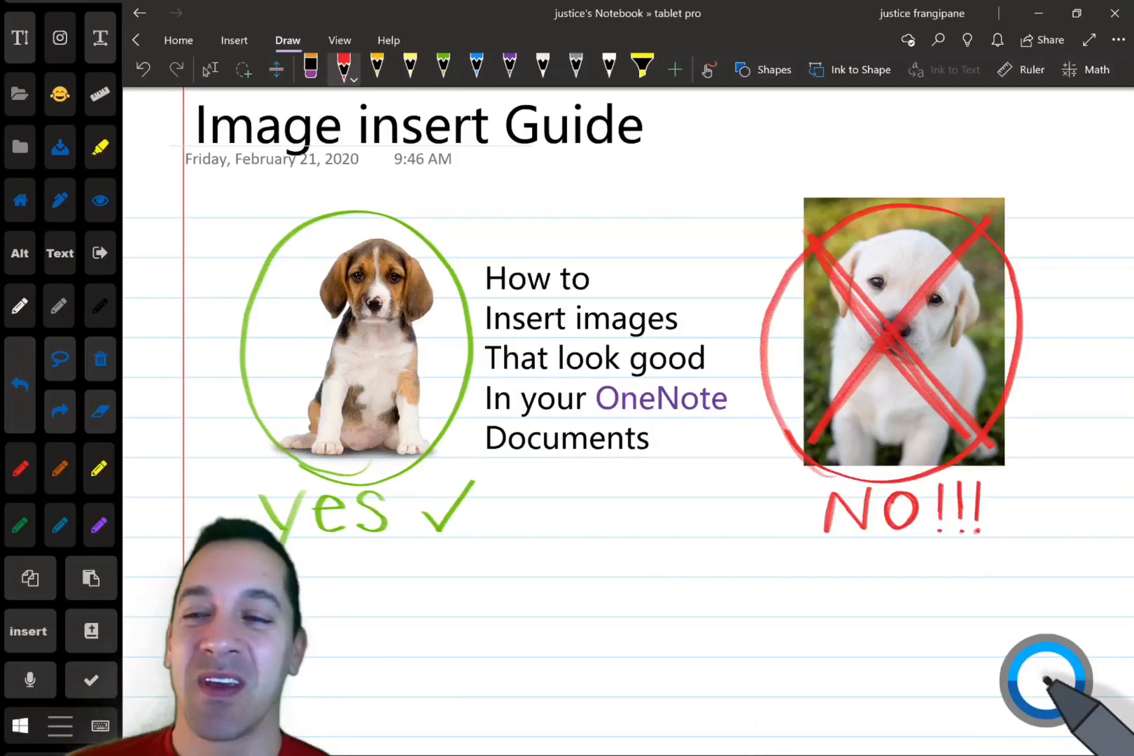
Step: Draw a red ink arrow pointing at the crossed-out puppy photo
left_click_drag(759, 246, 701, 202)
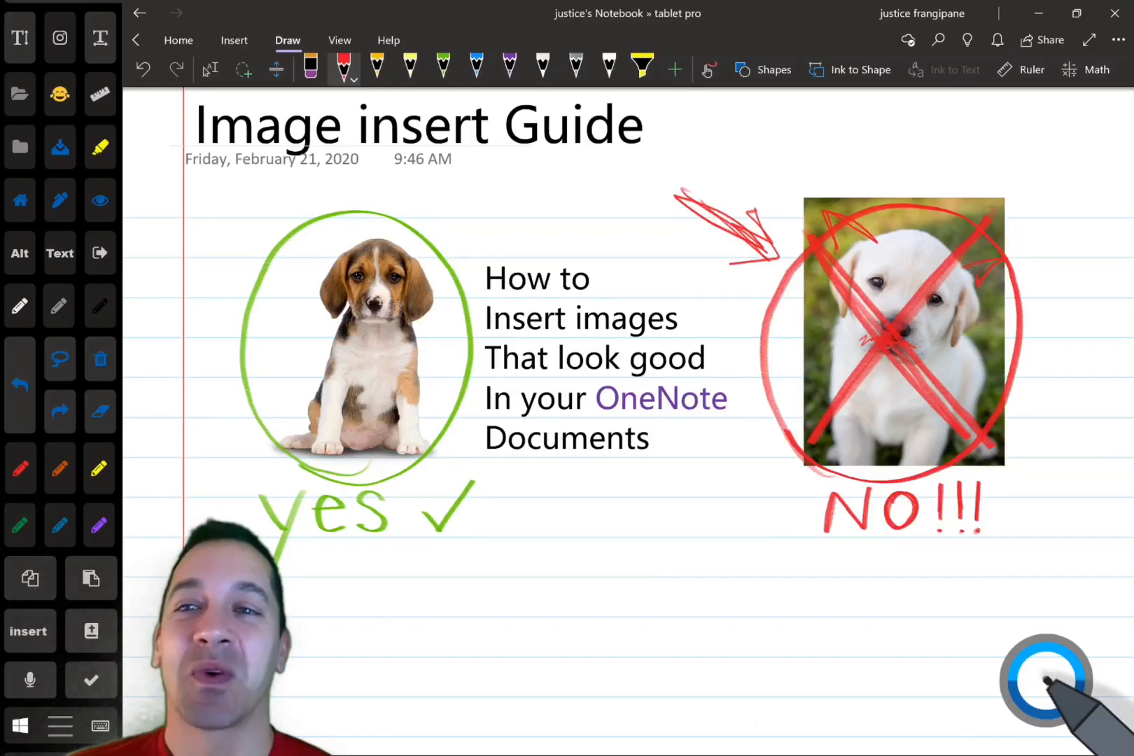
Step: Search Online Pictures for 'dog' by voice dictation and insert the white puppy image
left_click(234, 40)
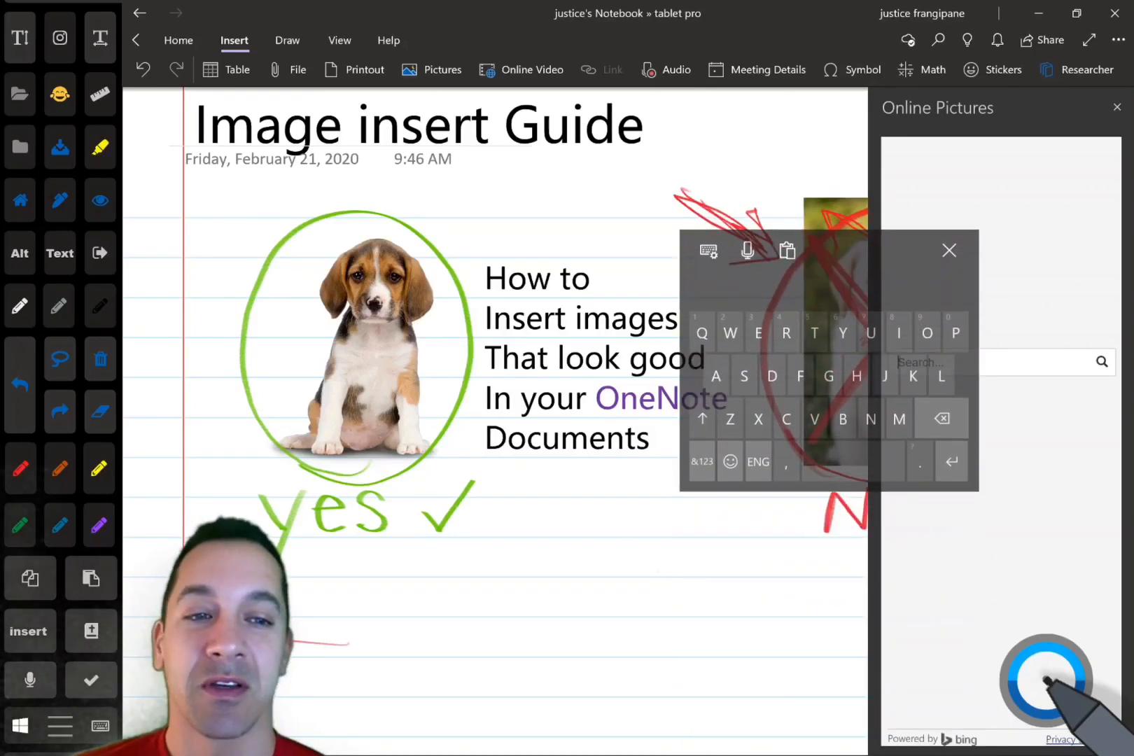
mouse_move(748, 242)
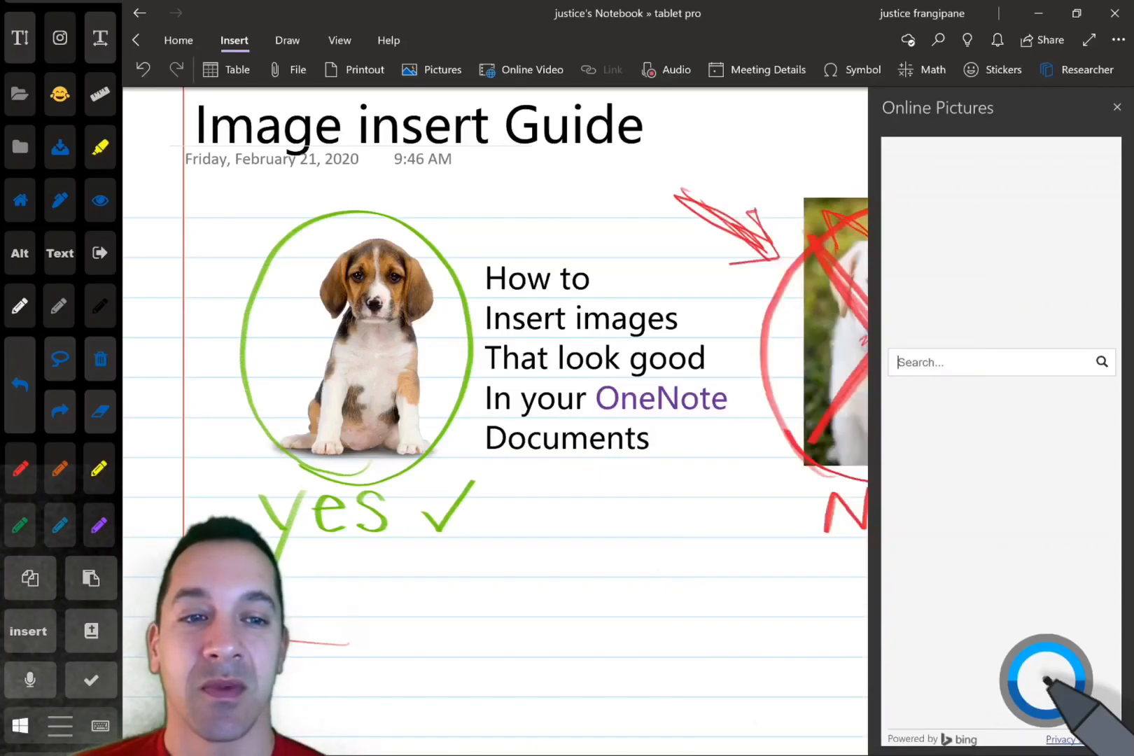
key("Win+H")
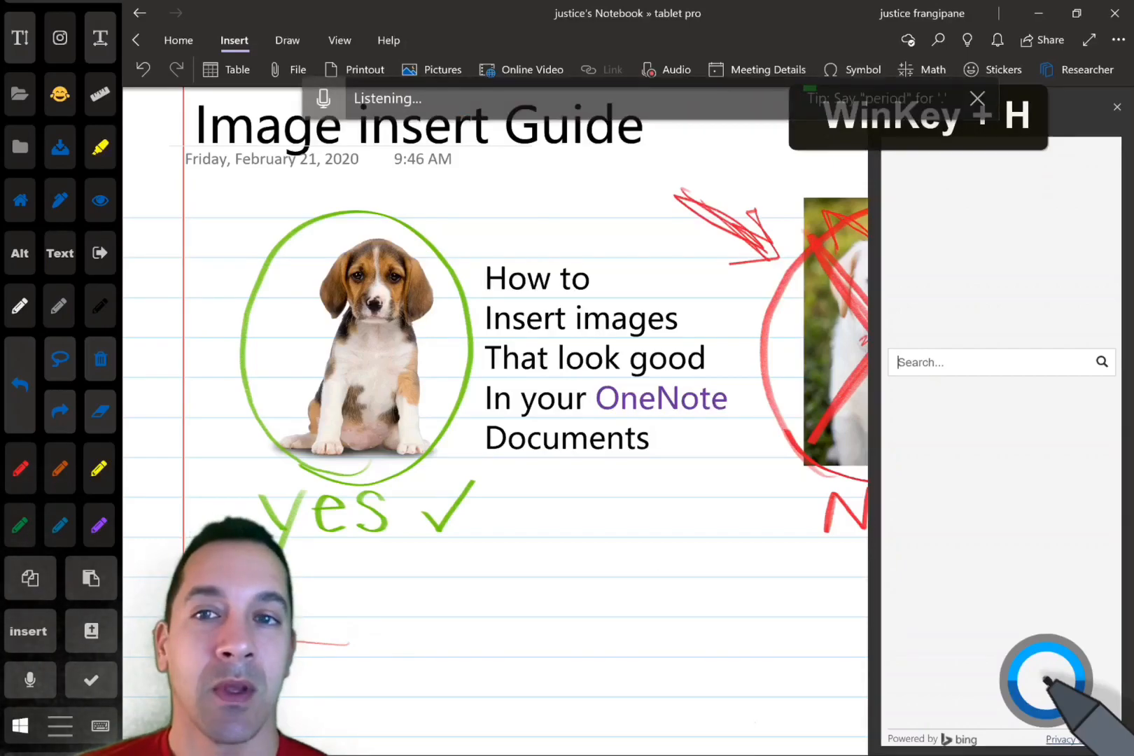
type("dog")
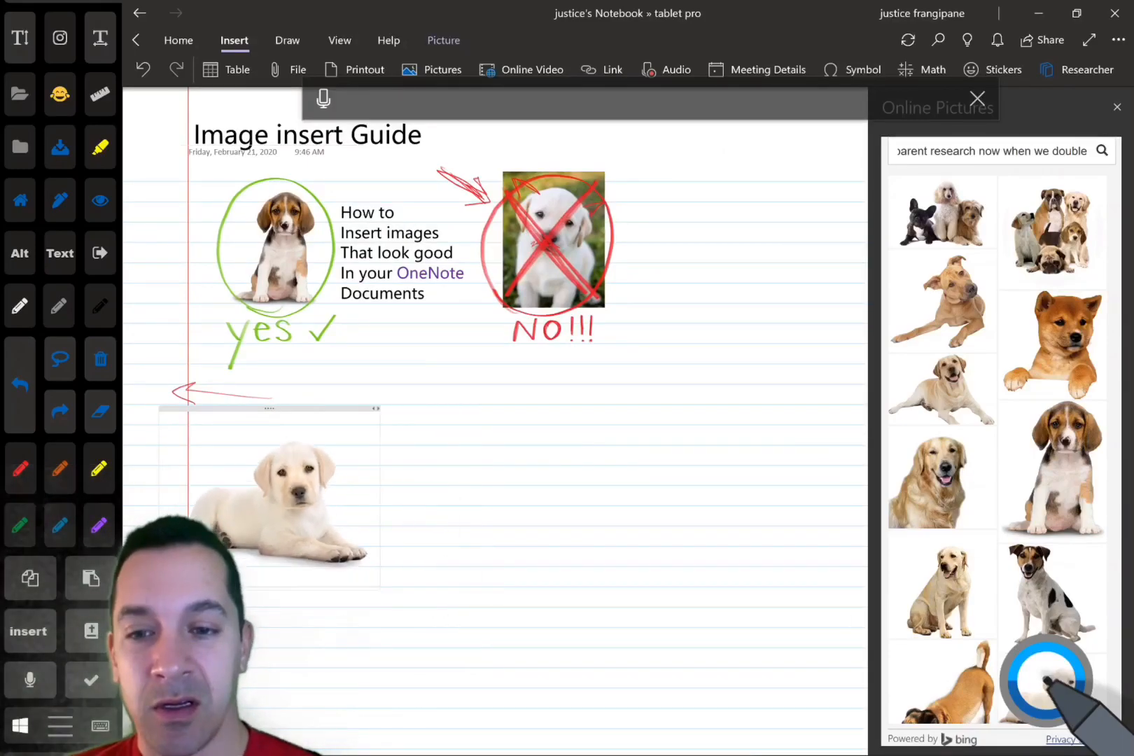
Step: Move the white puppy picture beside the left arrow, then draw a red arrow toward the No photo
left_click(274, 480)
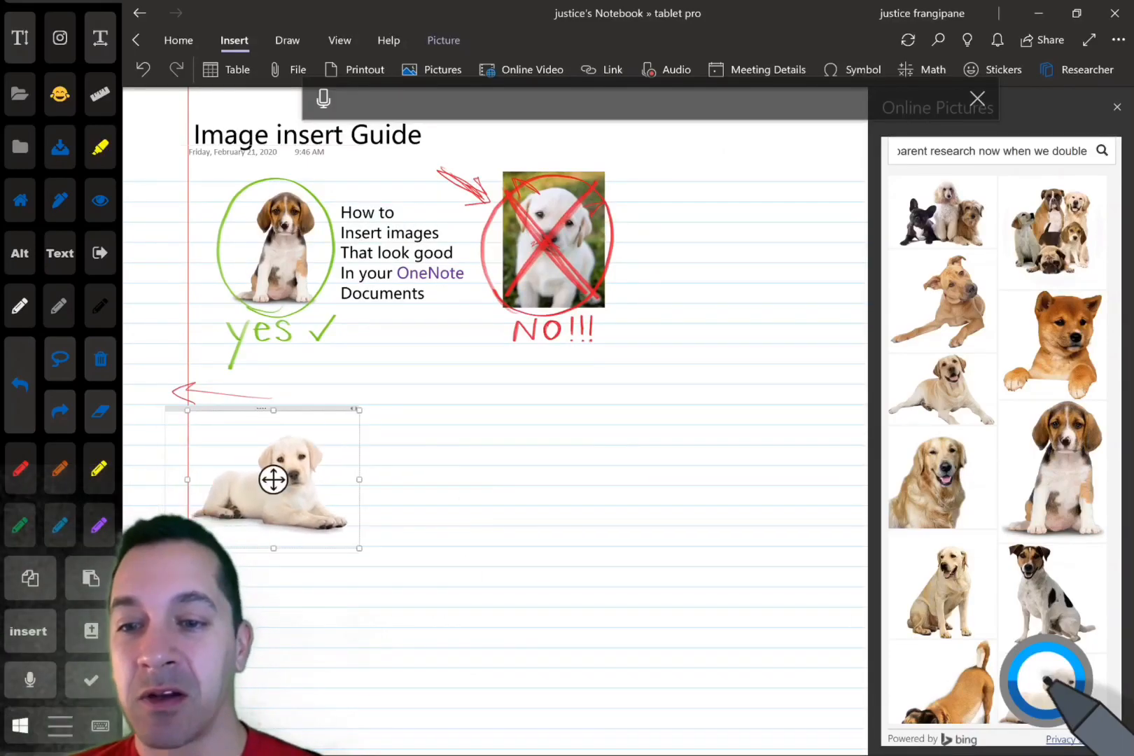
left_click_drag(273, 480, 367, 441)
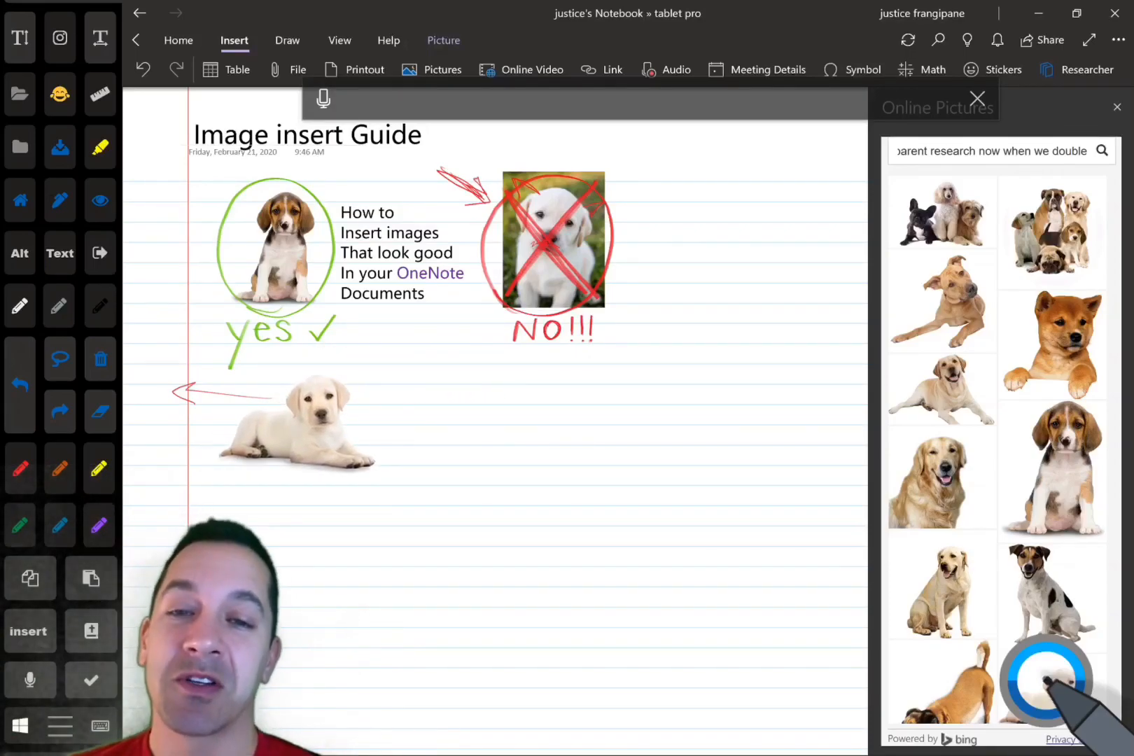
left_click(311, 418)
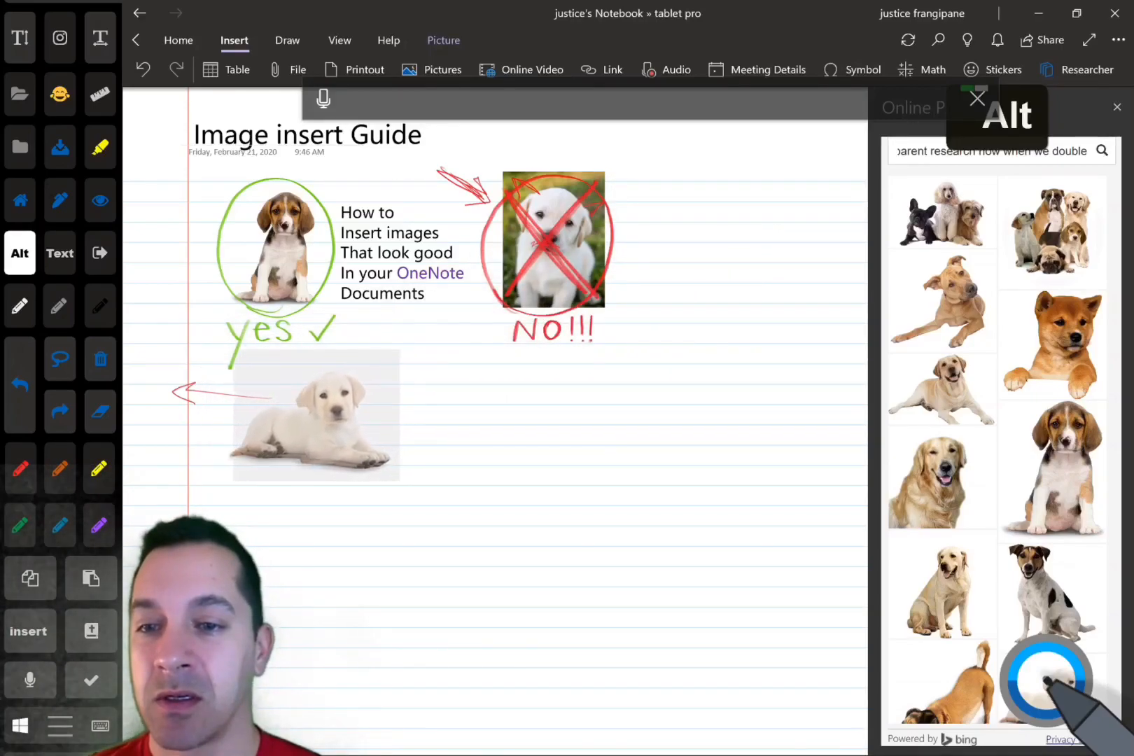
left_click(314, 414)
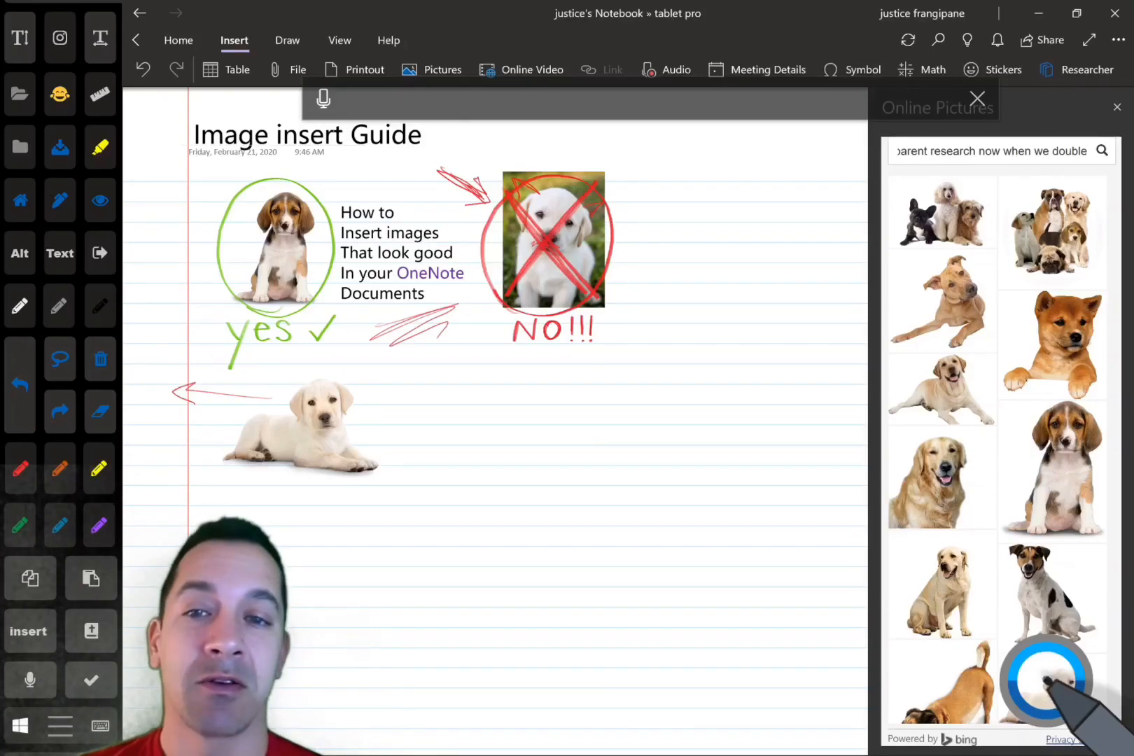
Step: Remove the extra arrow, insert and move a Google G logo, then search 'Google logo transparent'
left_click(311, 427)
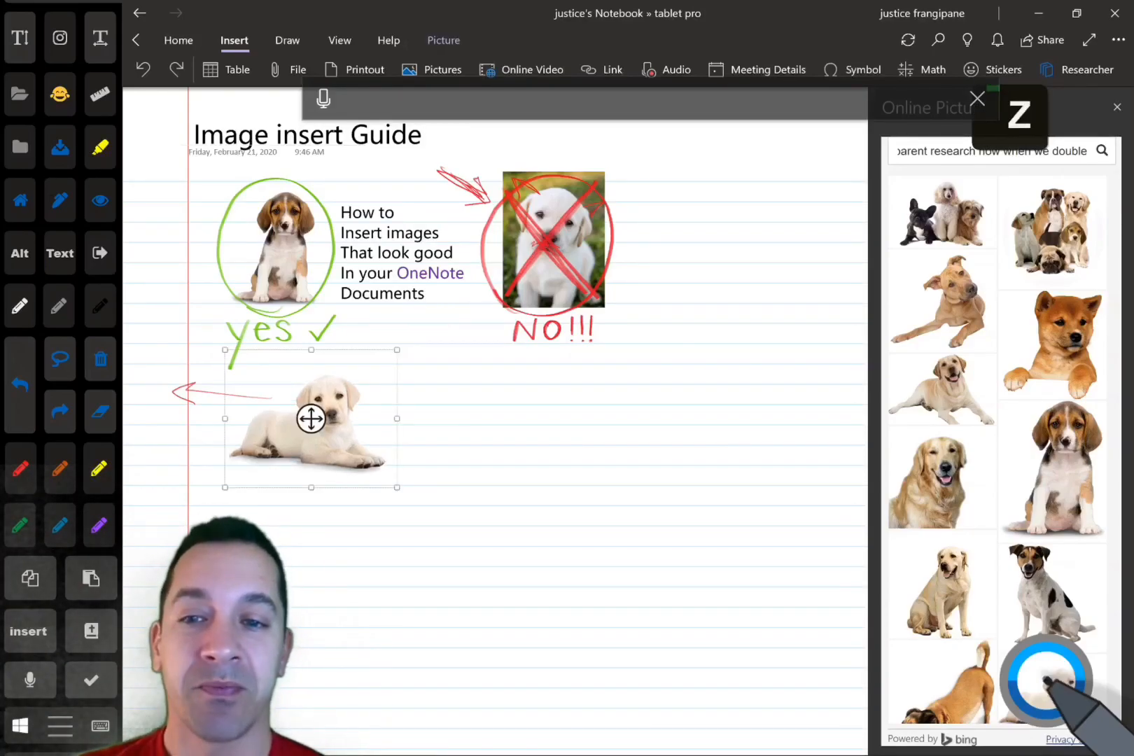
type("Dog")
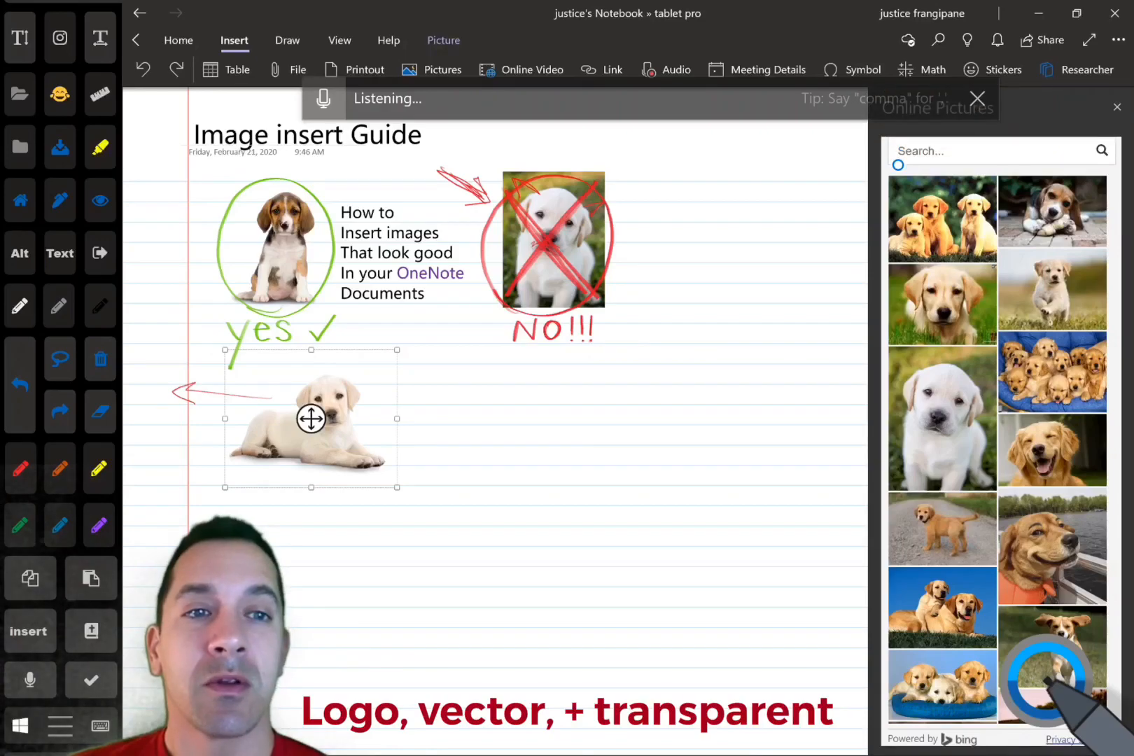
type("Google logo")
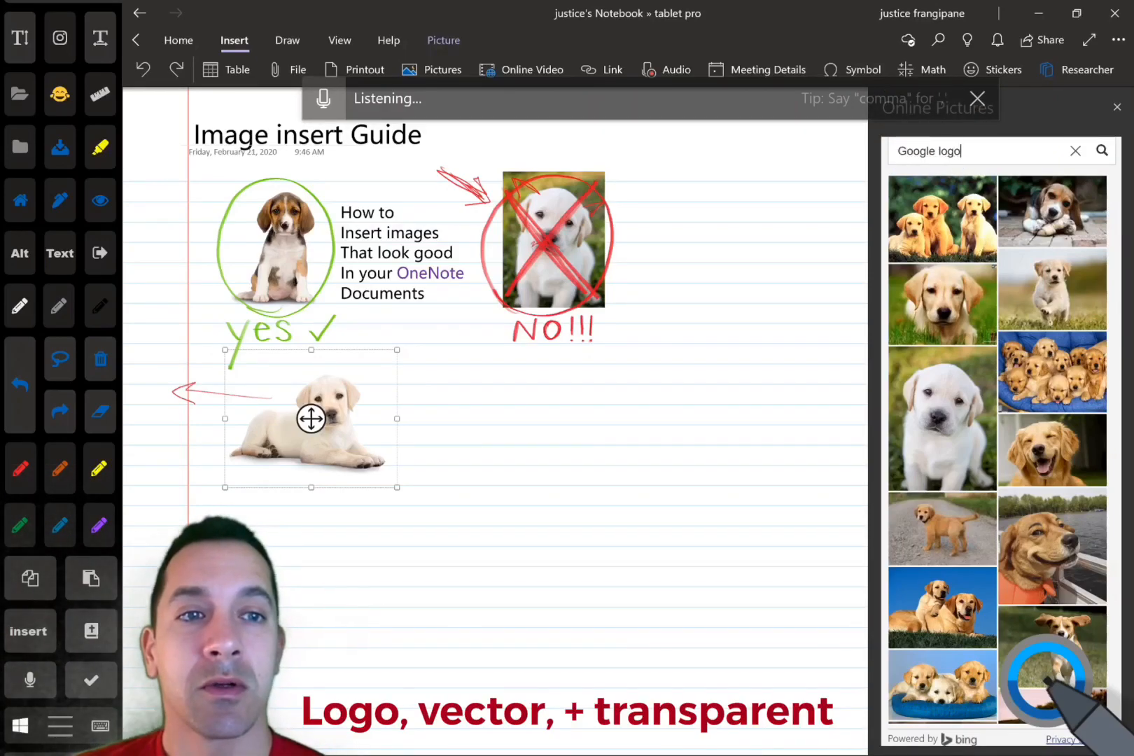
key("enter")
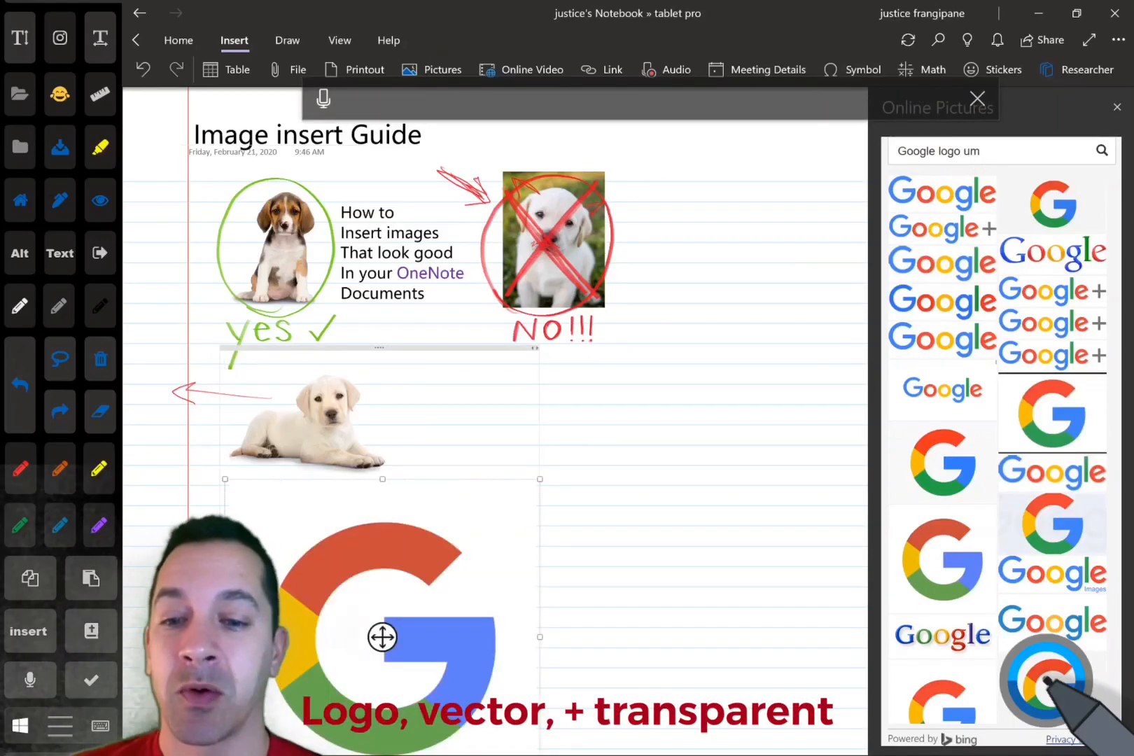
left_click_drag(382, 636, 477, 586)
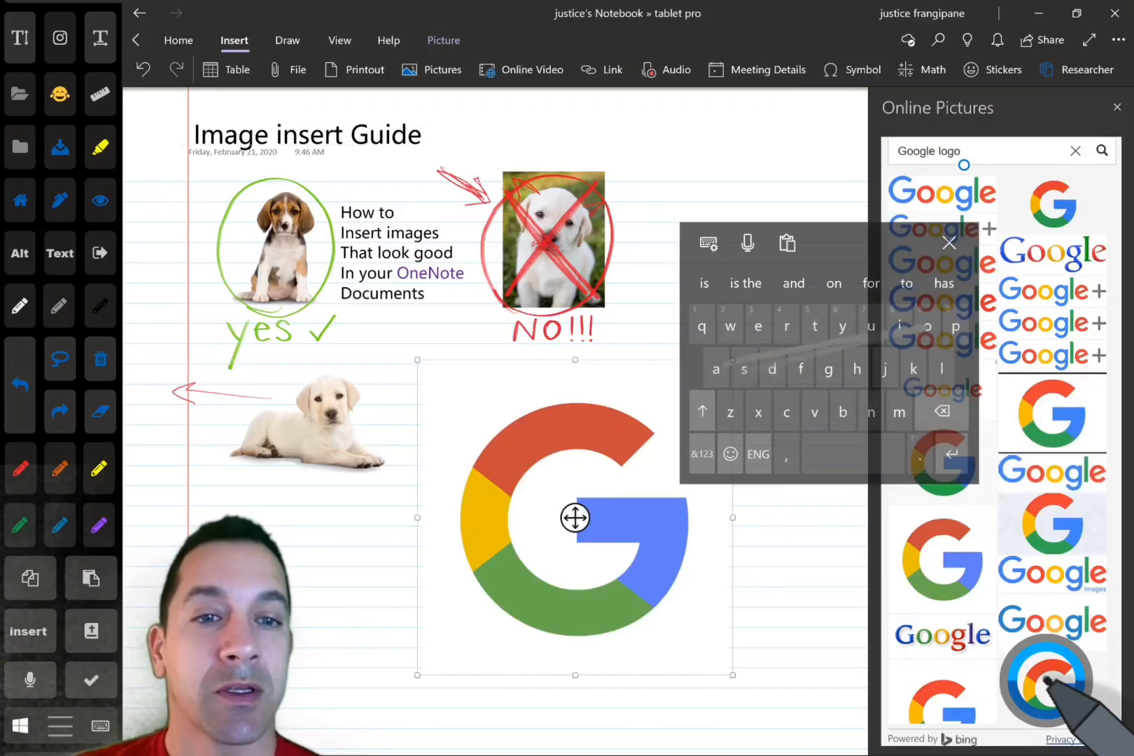
type("transparent")
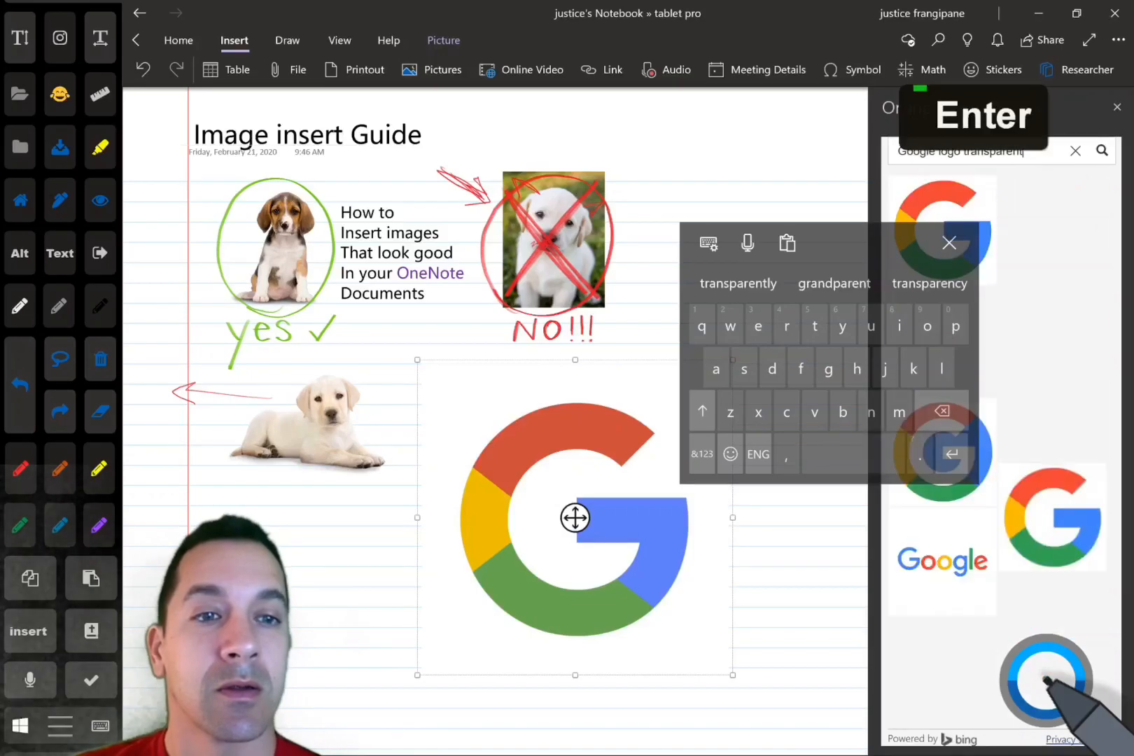
key("enter")
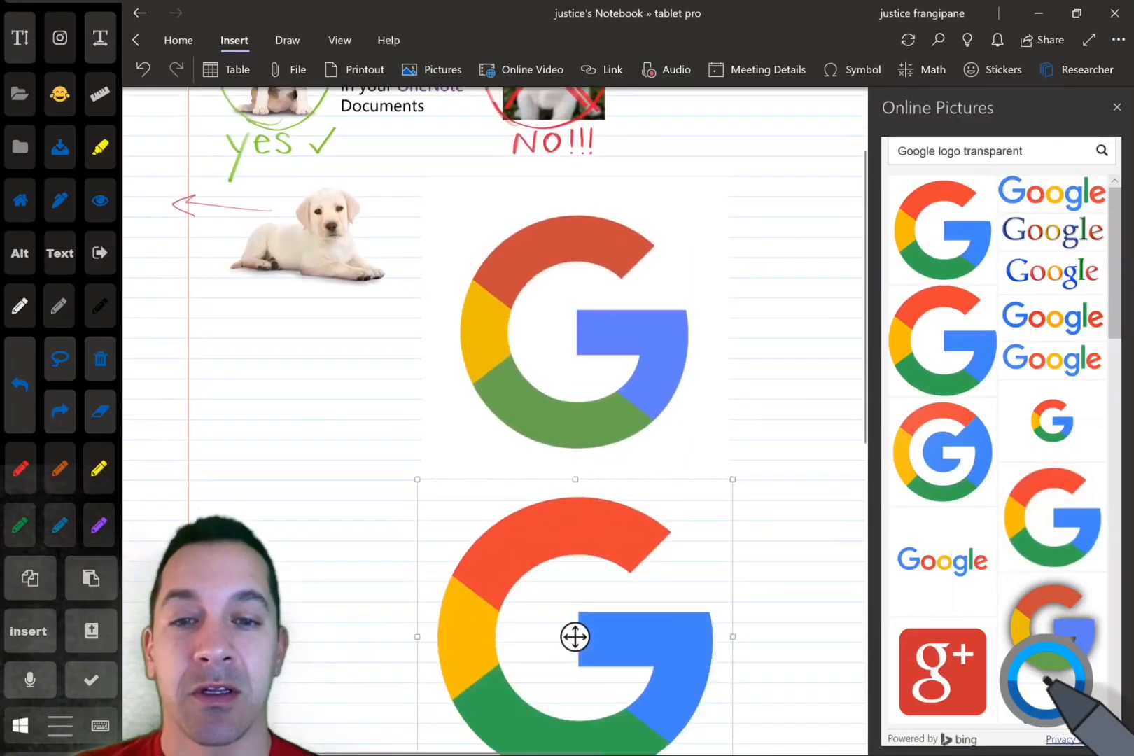
Step: Insert a transparent Google G logo beside the puppy, delete the other logo, and close the picture search
left_click_drag(575, 636, 531, 362)
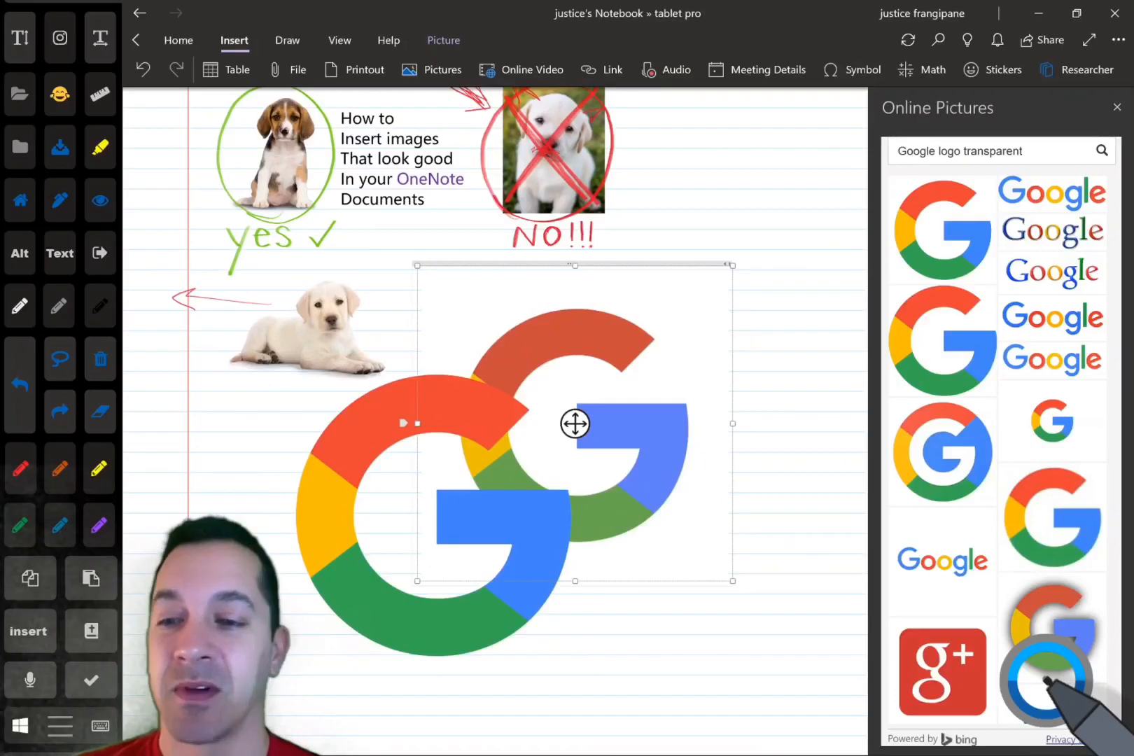
key("Backspace")
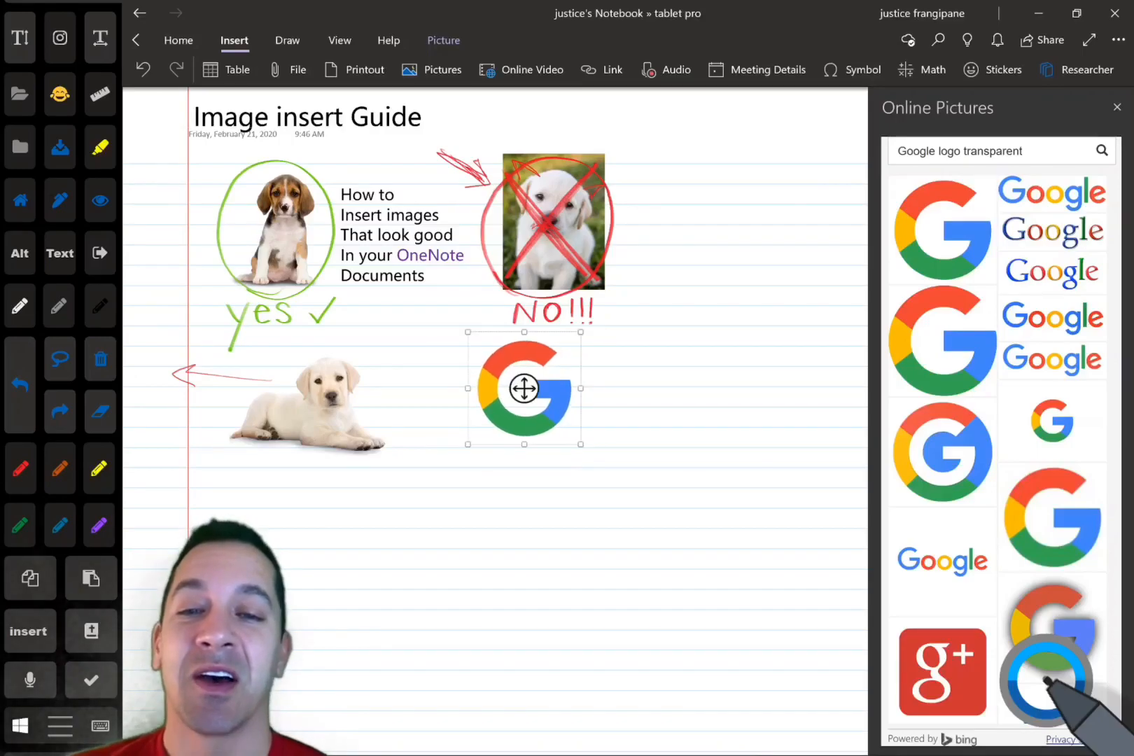
left_click_drag(524, 389, 462, 398)
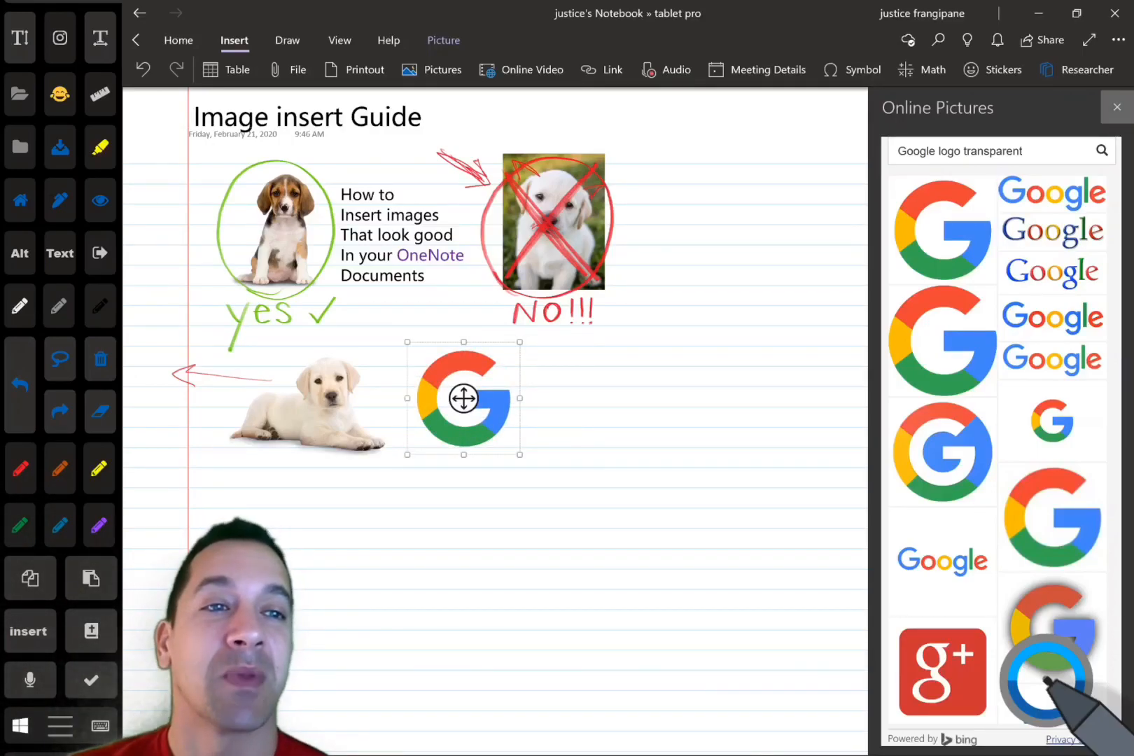
left_click(1117, 108)
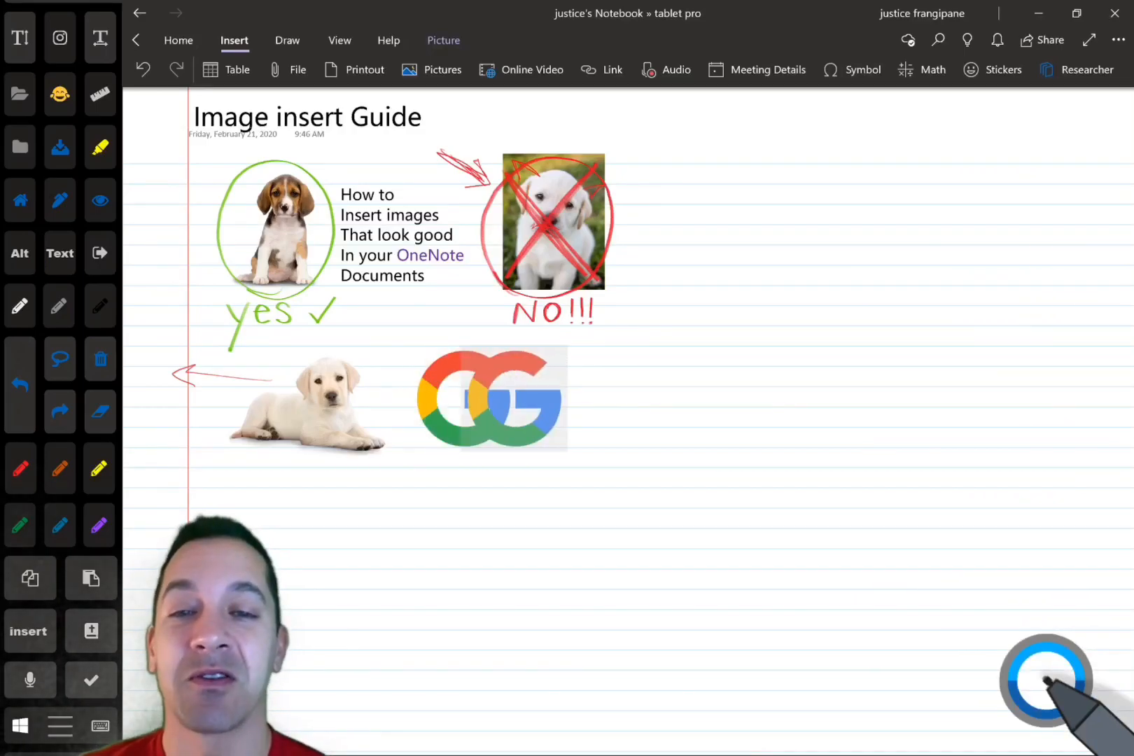